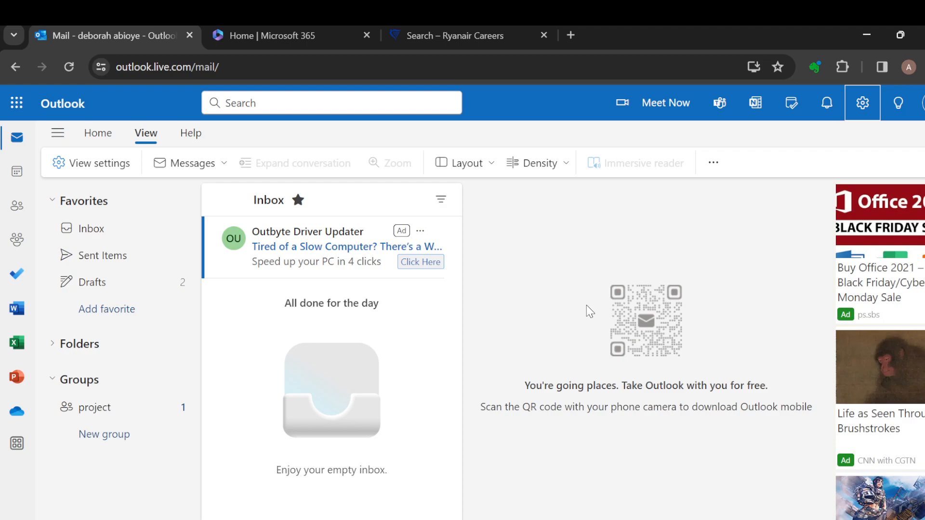
{"action": "mouse_move", "coordinate": [54, 131]}
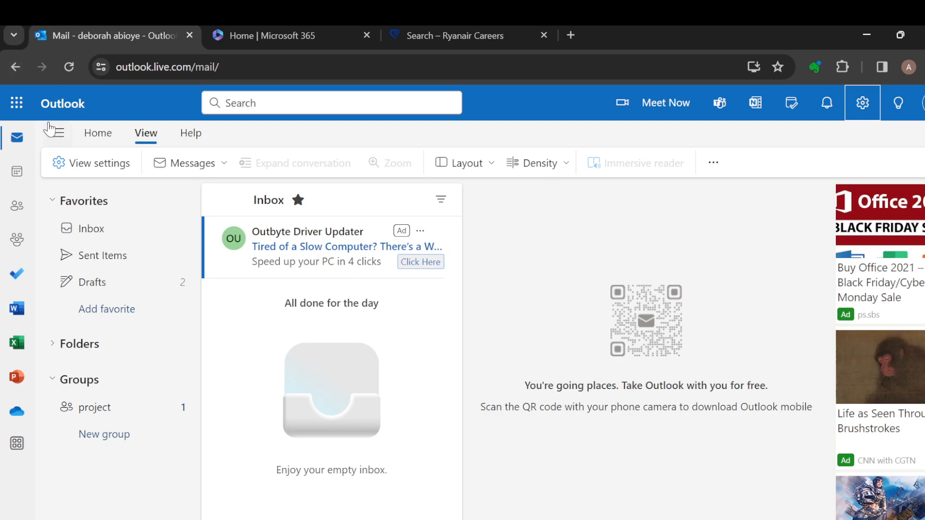
{"action": "mouse_move", "coordinate": [17, 241]}
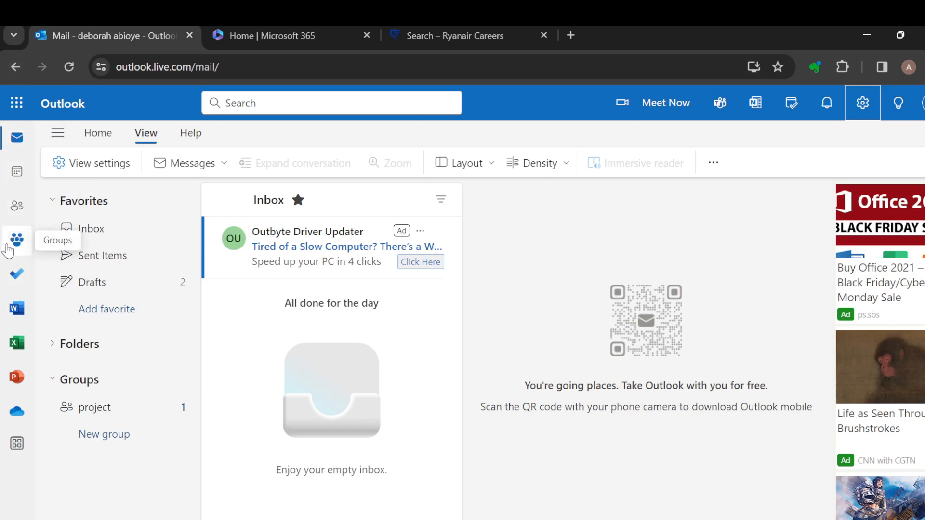
{"action": "mouse_move", "coordinate": [16, 172]}
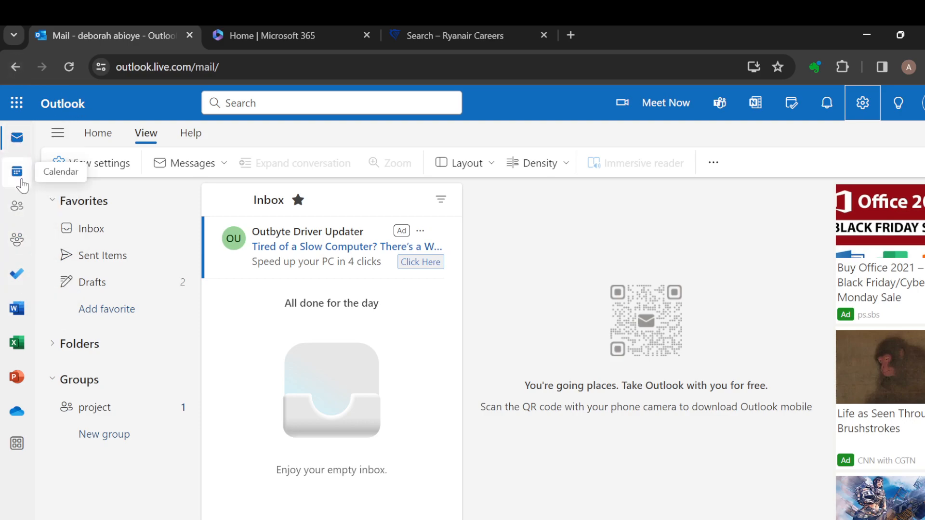
{"action": "mouse_move", "coordinate": [17, 275]}
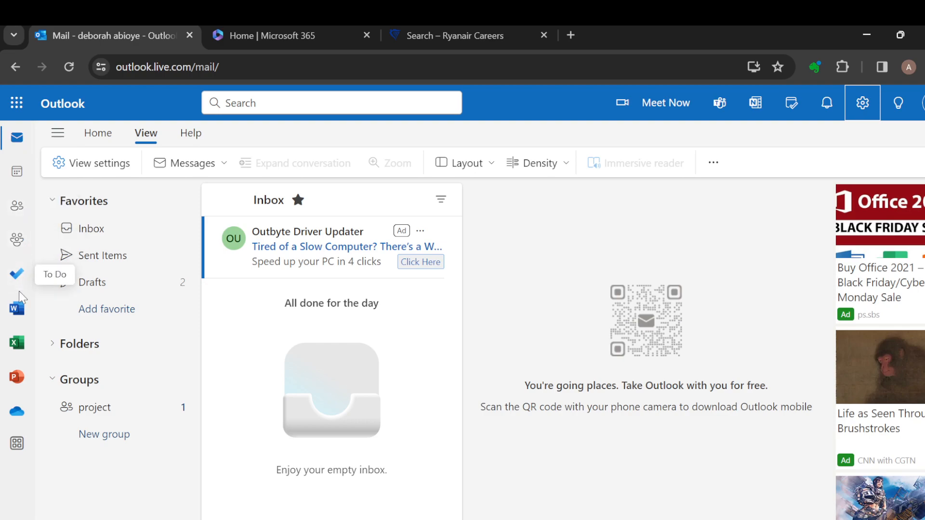
{"action": "mouse_move", "coordinate": [286, 197]}
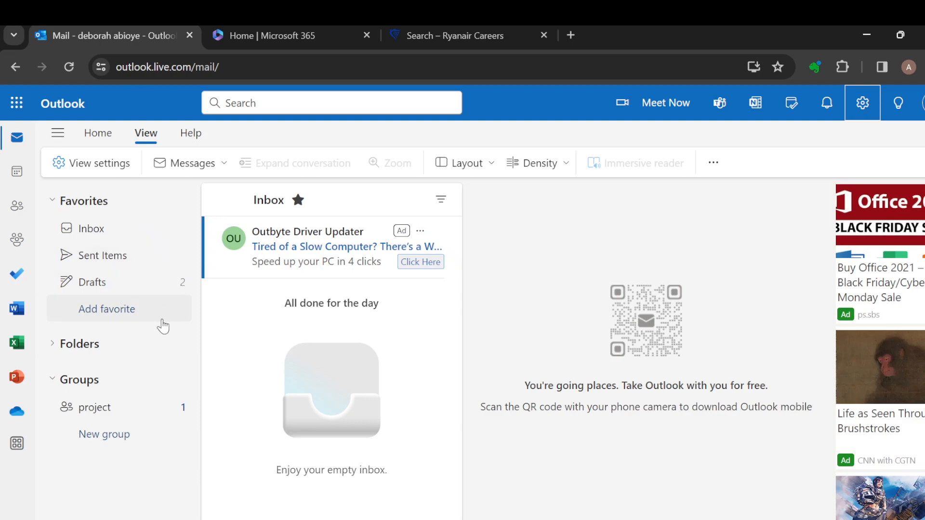
{"action": "mouse_move", "coordinate": [813, 128]}
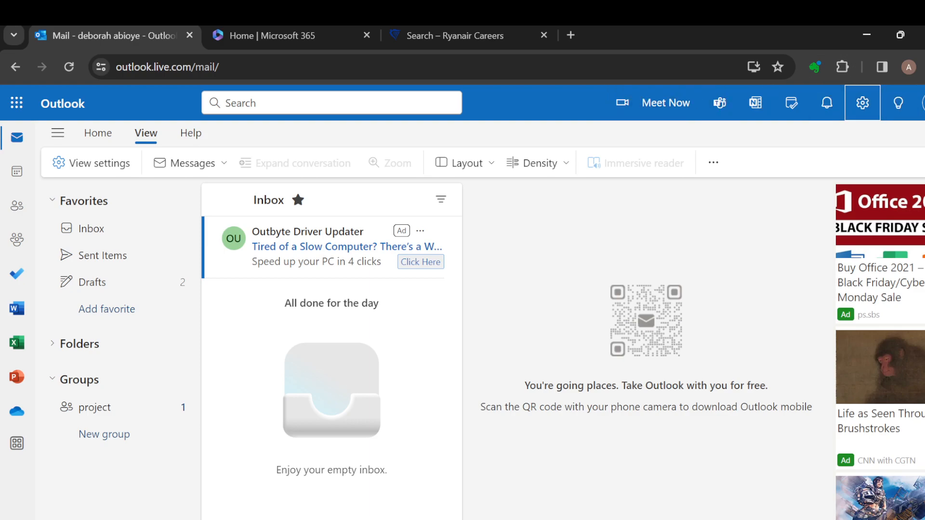
{"action": "mouse_move", "coordinate": [862, 103]}
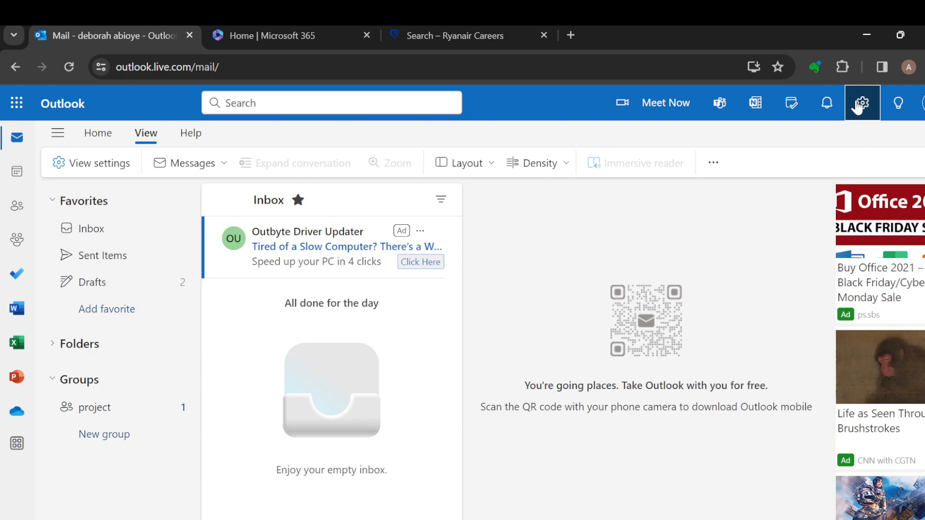
- Reach the 'Blocked senders and domains' setting via a settings search for 'block'
{"action": "left_click", "coordinate": [862, 103]}
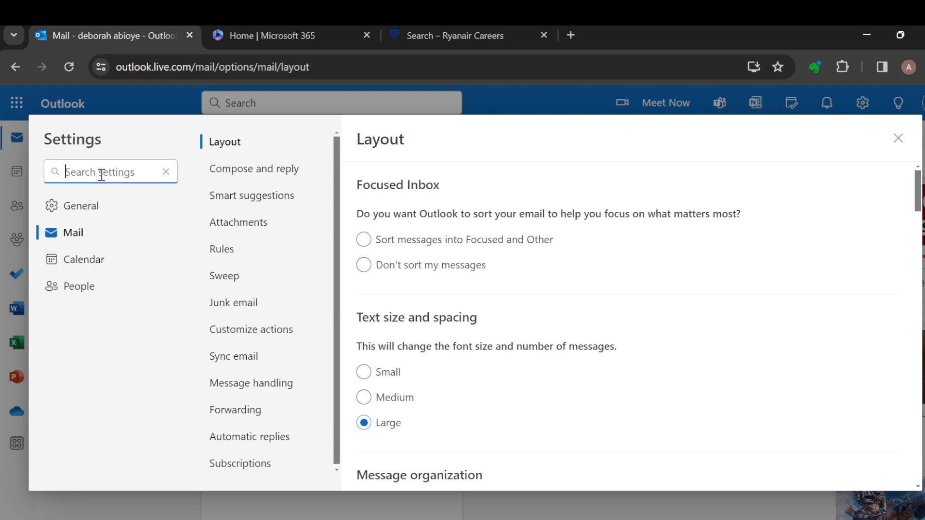
{"action": "type", "text": "block"}
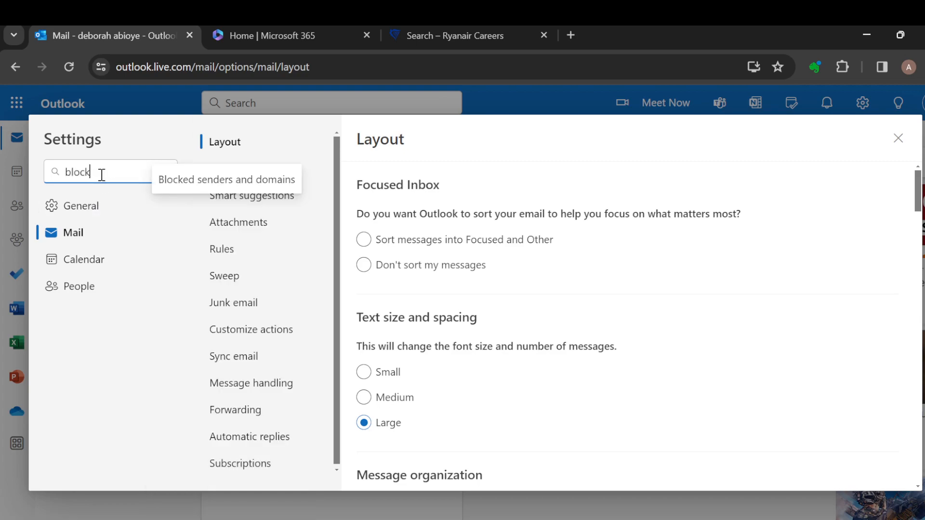
{"action": "left_click", "coordinate": [225, 179]}
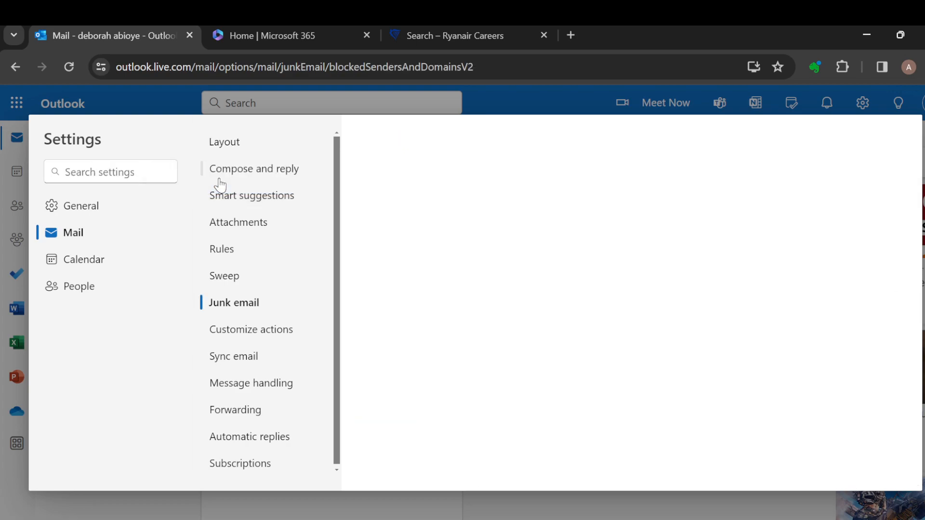
- View the Junk email page with its empty Blocked senders and domains list
{"action": "left_click", "coordinate": [233, 302]}
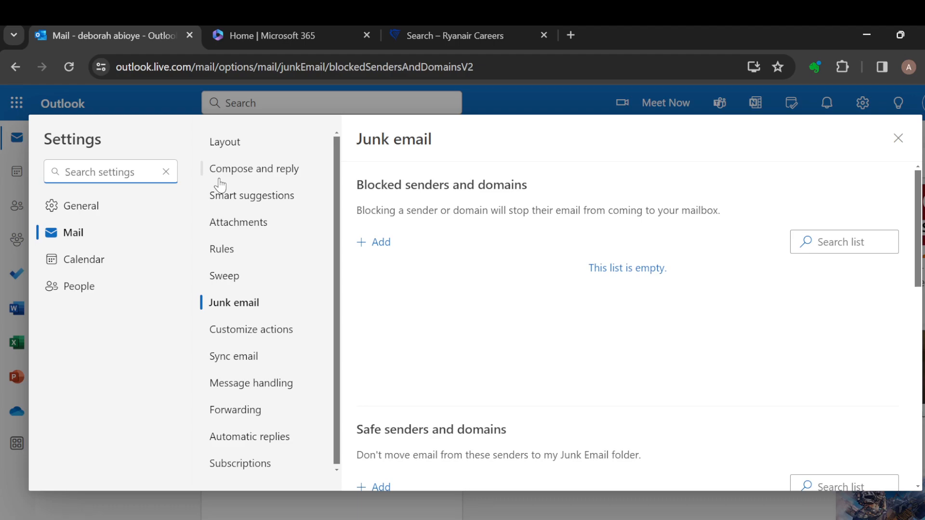
{"action": "left_click", "coordinate": [109, 171]}
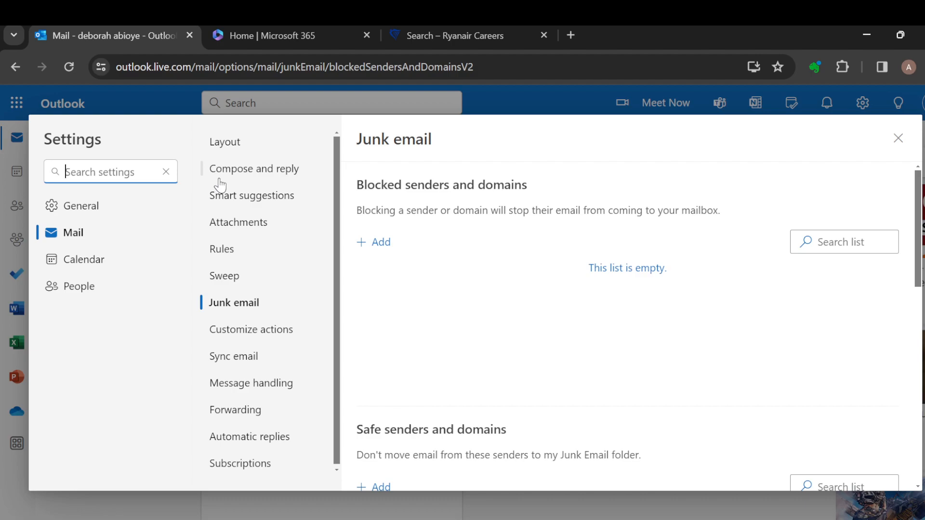
{"action": "mouse_move", "coordinate": [509, 271]}
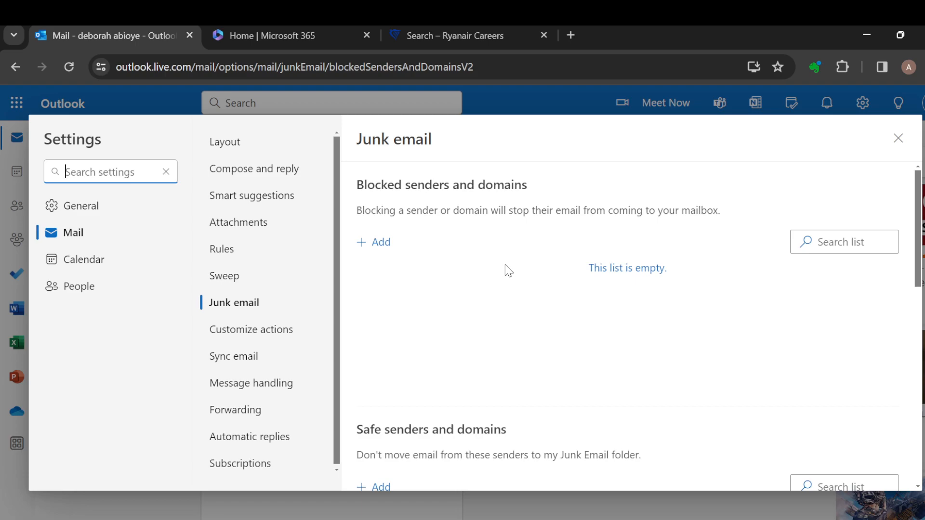
{"action": "mouse_move", "coordinate": [847, 278]}
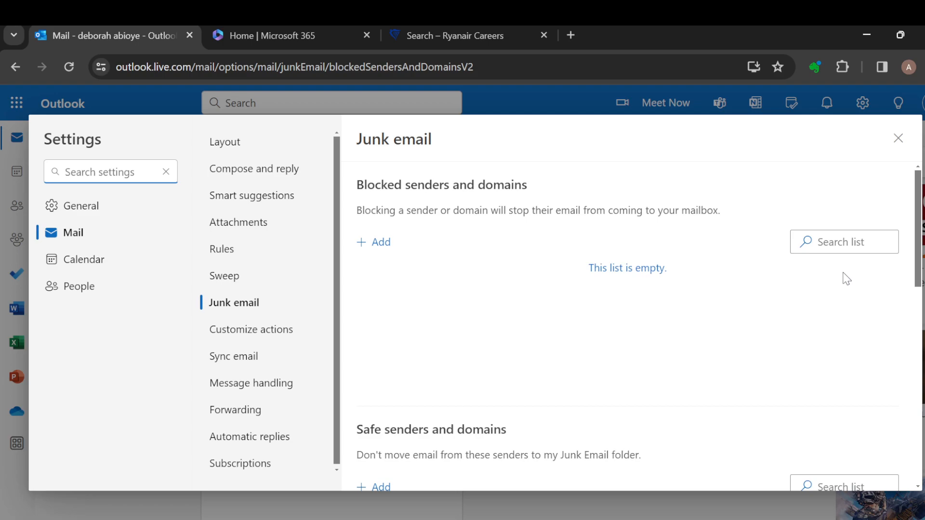
{"action": "mouse_move", "coordinate": [866, 302]}
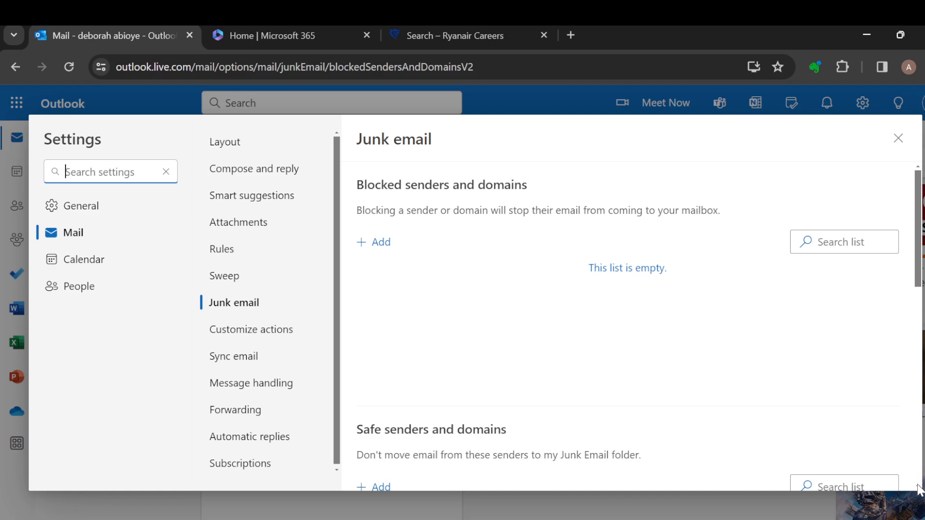
{"action": "scroll", "scroll_direction": "down", "scroll_amount": 3}
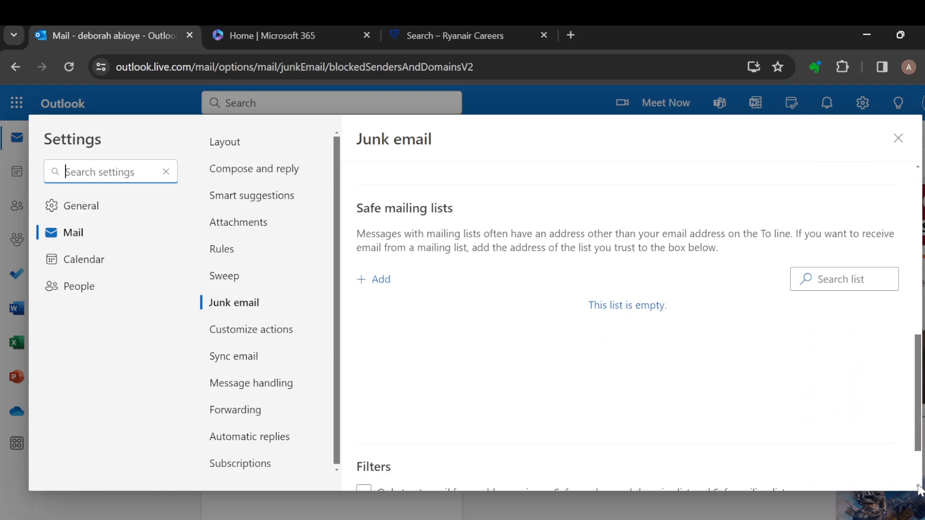
{"action": "scroll", "scroll_direction": "down", "scroll_amount": 3}
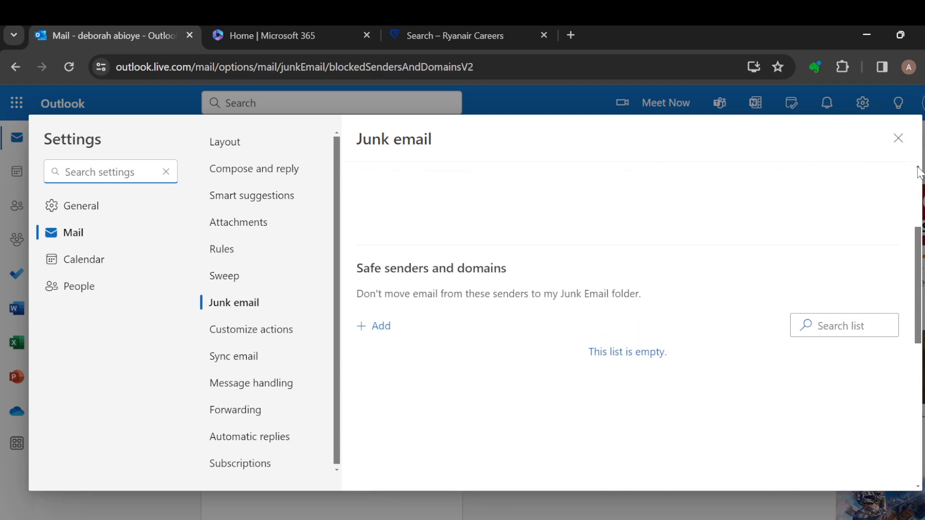
{"action": "scroll", "scroll_direction": "up", "scroll_amount": 3}
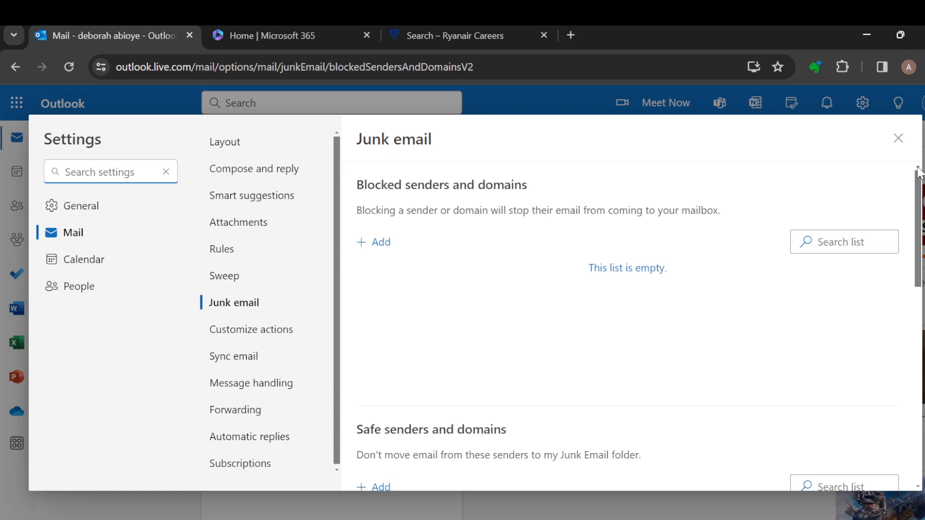